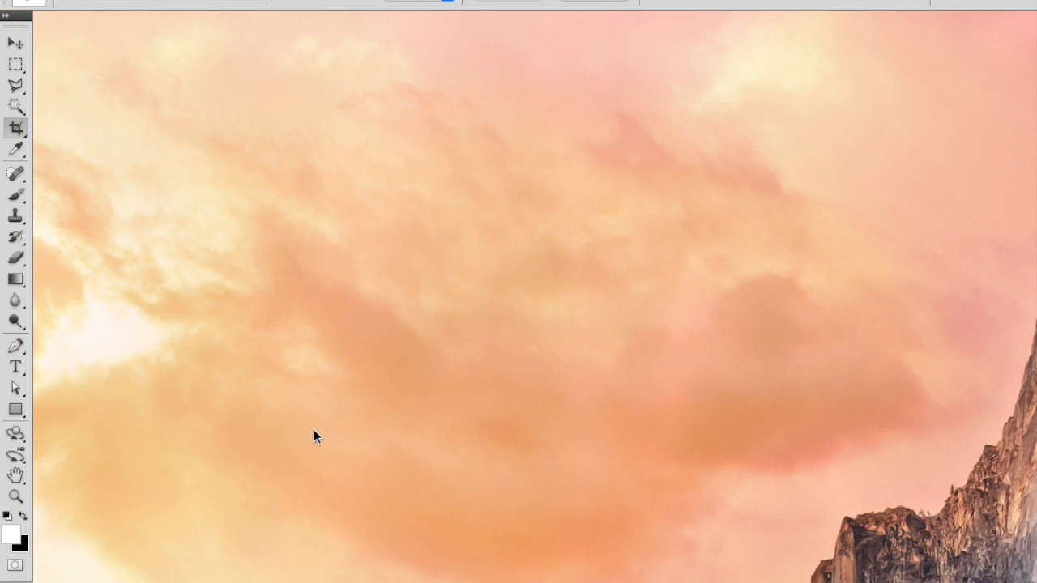
mouse_move(178, 55)
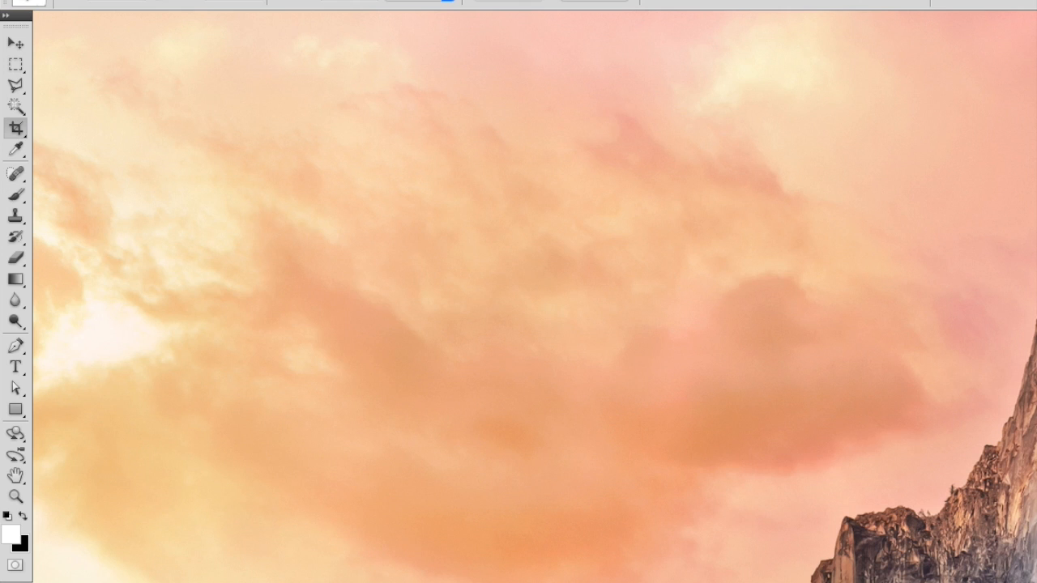
mouse_move(110, 91)
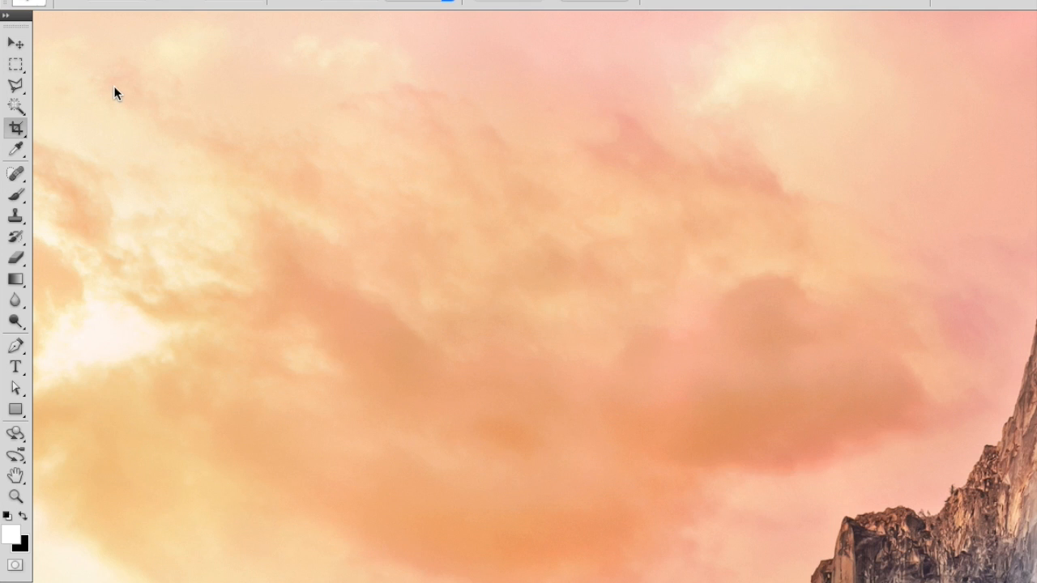
mouse_move(112, 110)
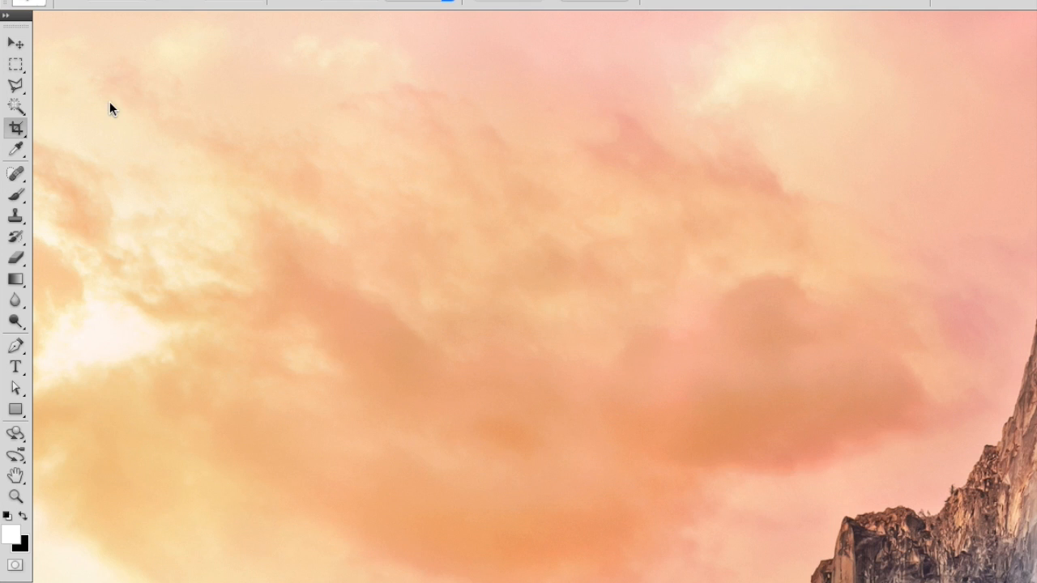
mouse_move(149, 136)
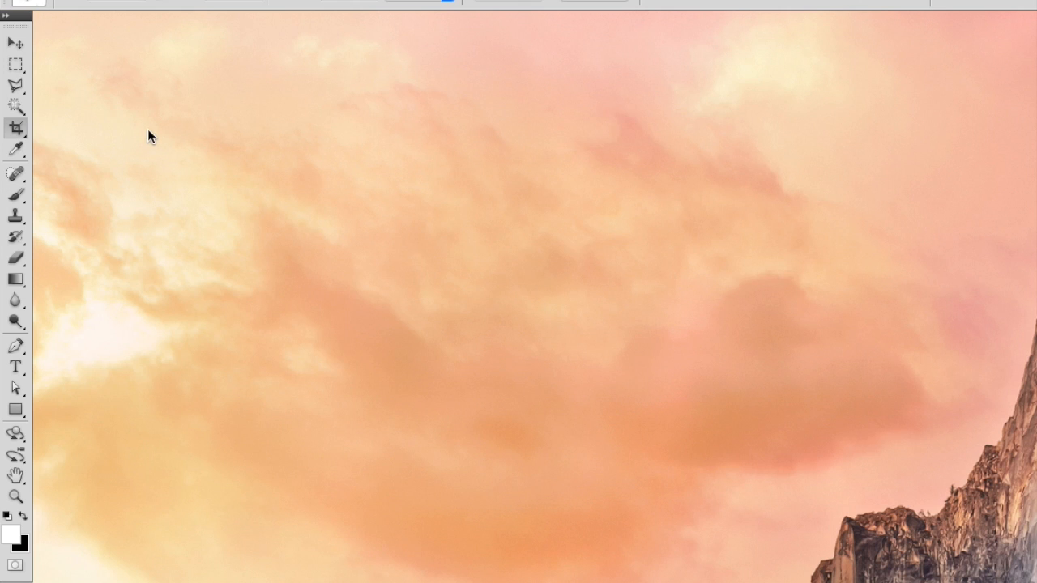
mouse_move(424, 366)
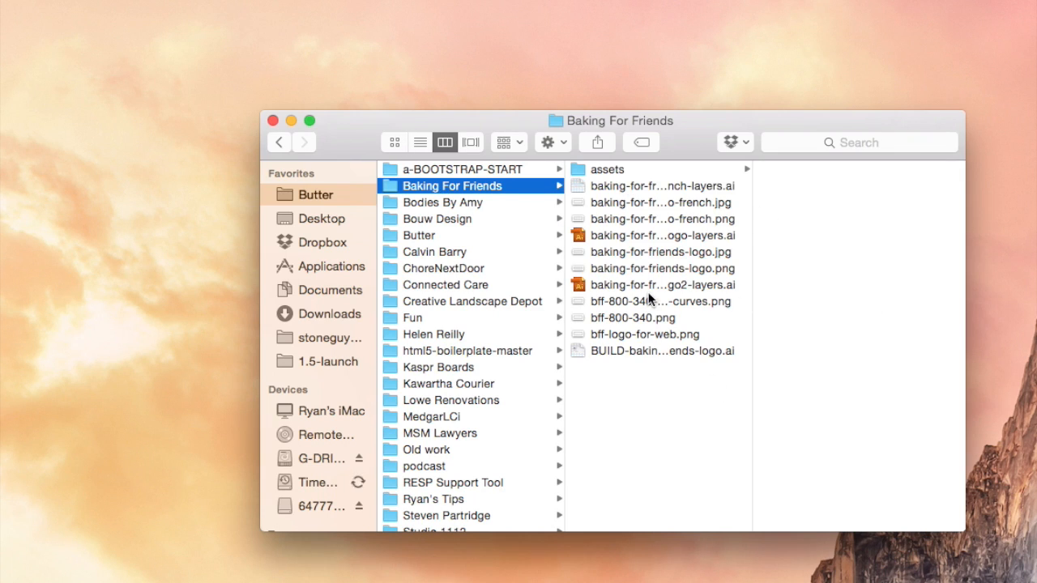
mouse_move(704, 276)
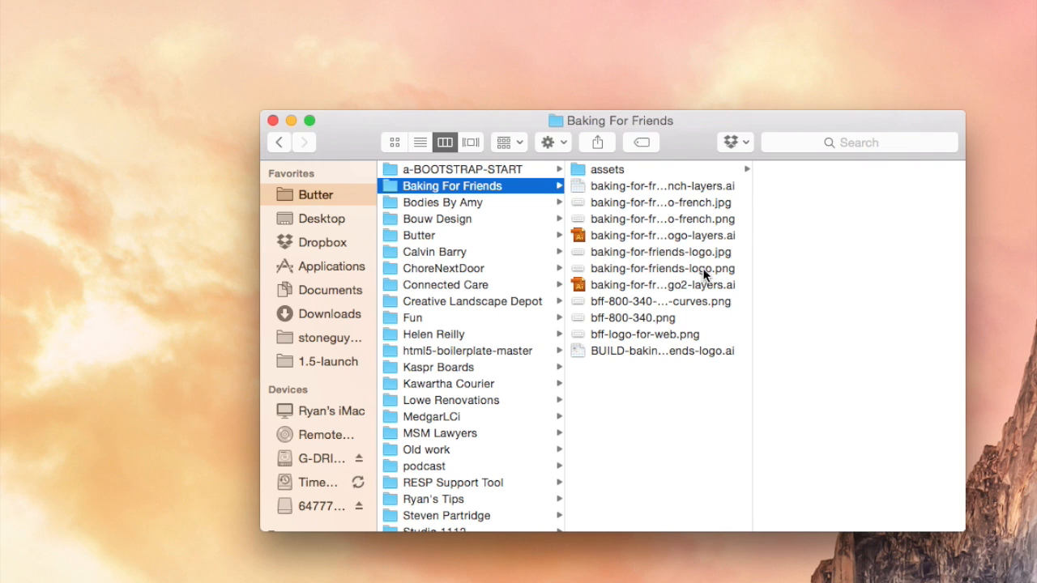
mouse_move(664, 343)
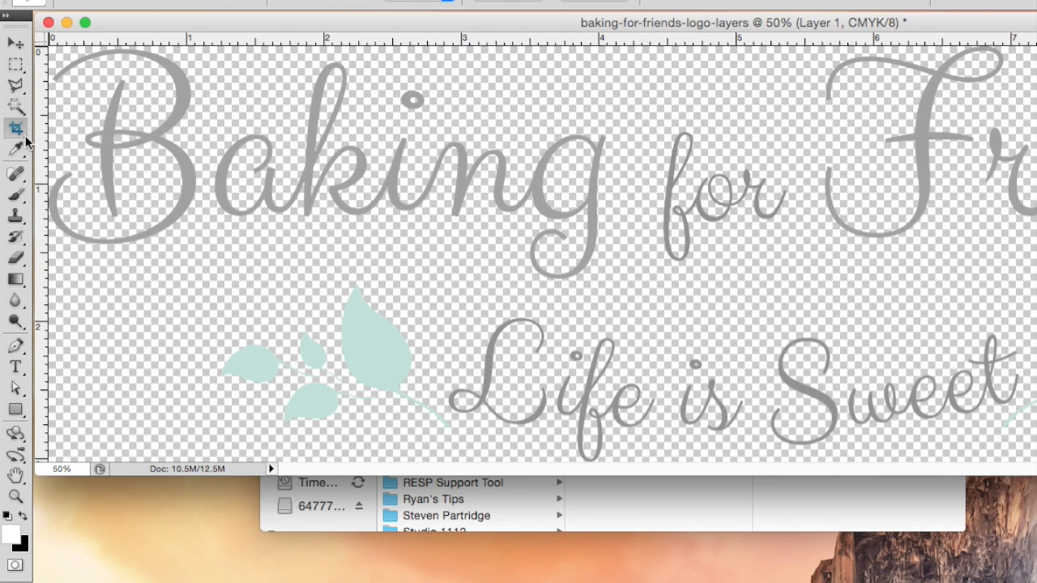
Enlarge the document window and fit the whole Baking for Friends logo in view
click(15, 320)
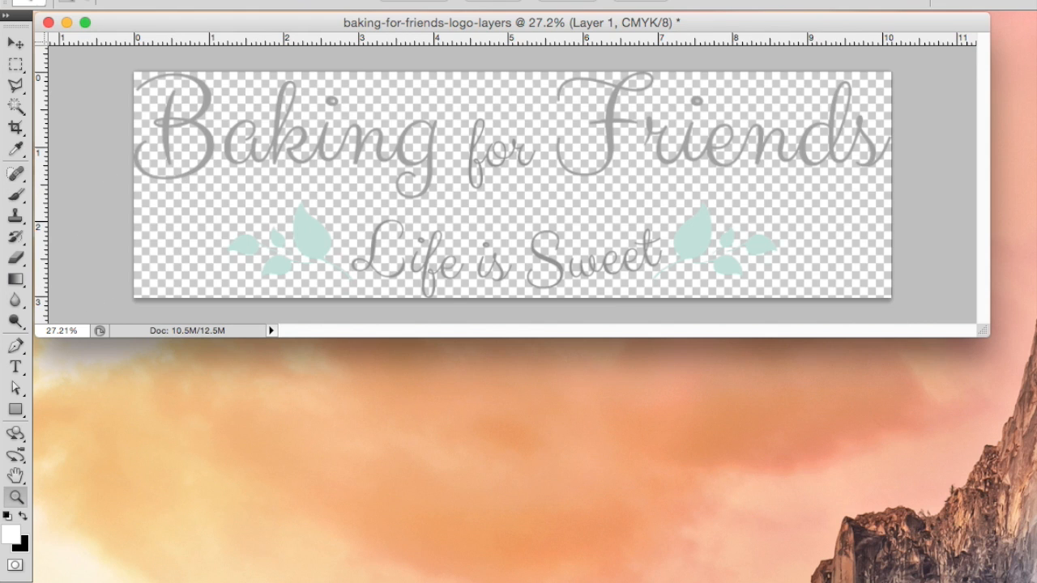
mouse_move(419, 7)
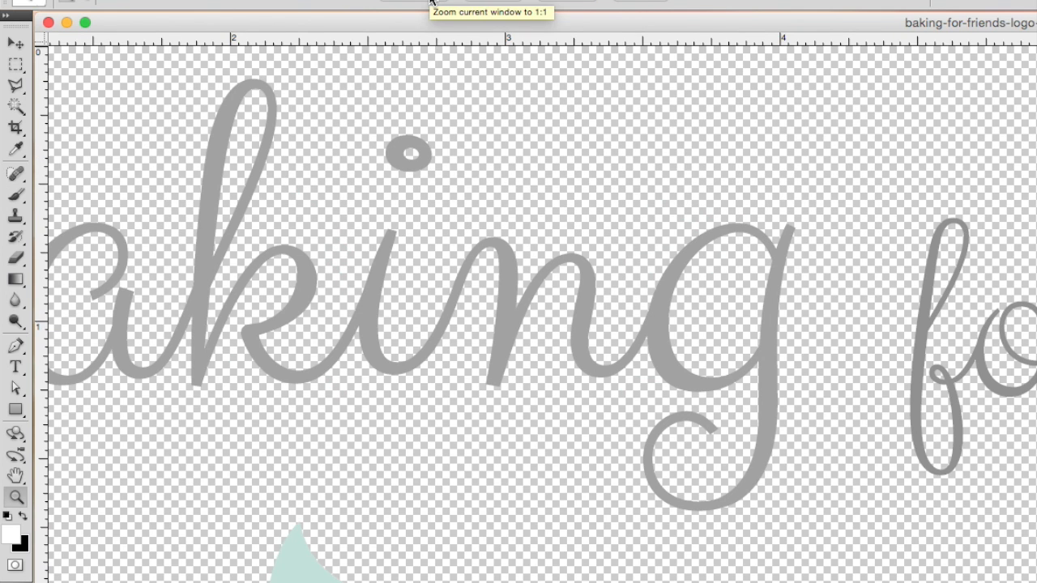
mouse_move(580, 15)
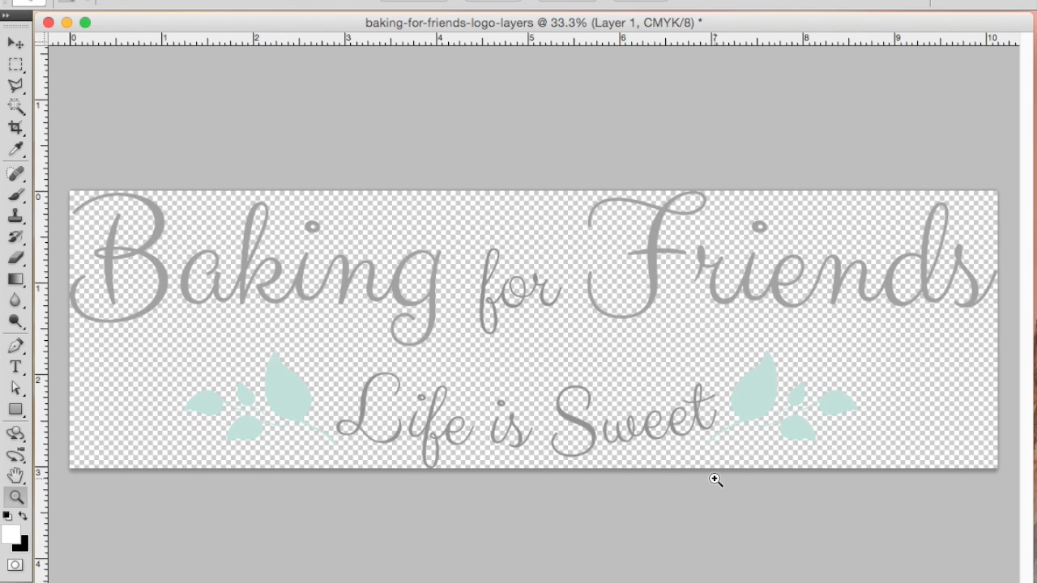
mouse_move(710, 476)
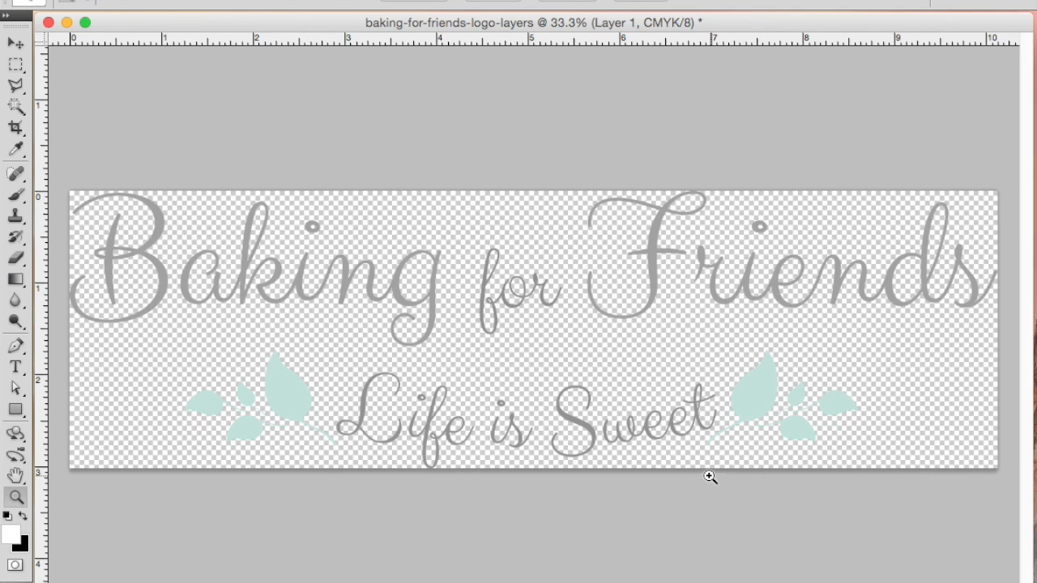
mouse_move(653, 442)
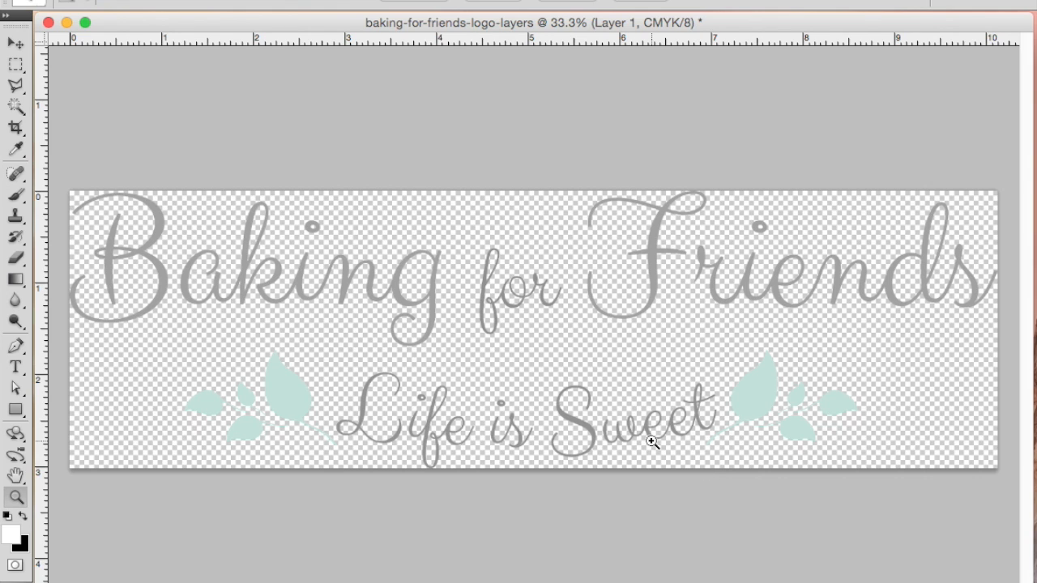
click(14, 127)
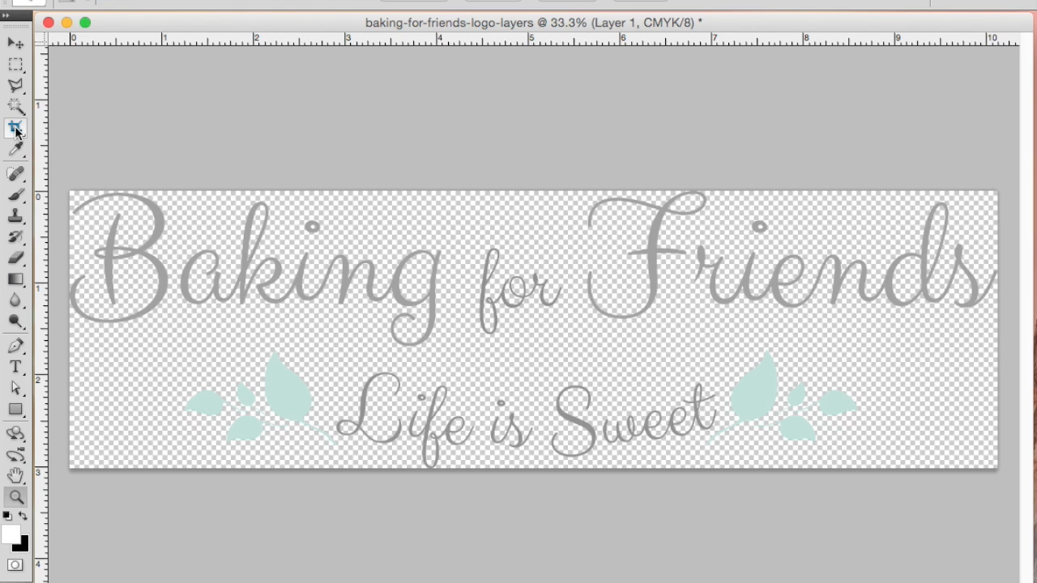
mouse_move(16, 130)
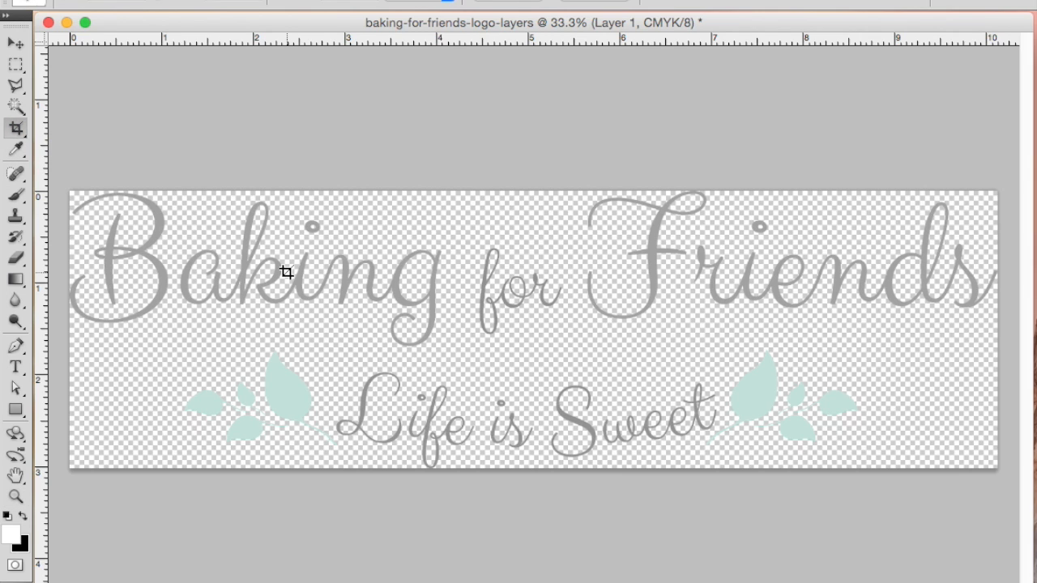
mouse_move(288, 278)
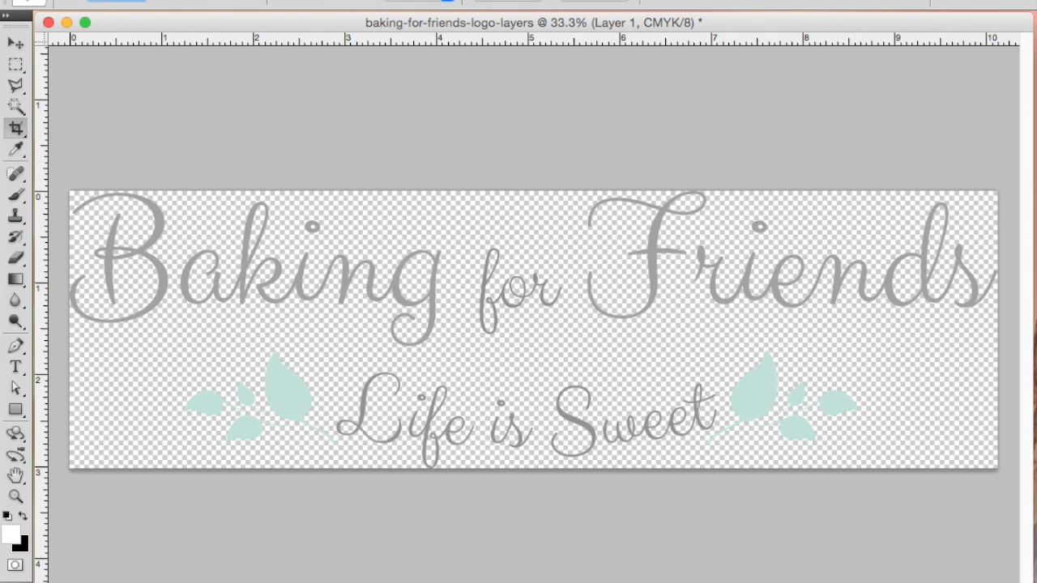
mouse_move(66, 3)
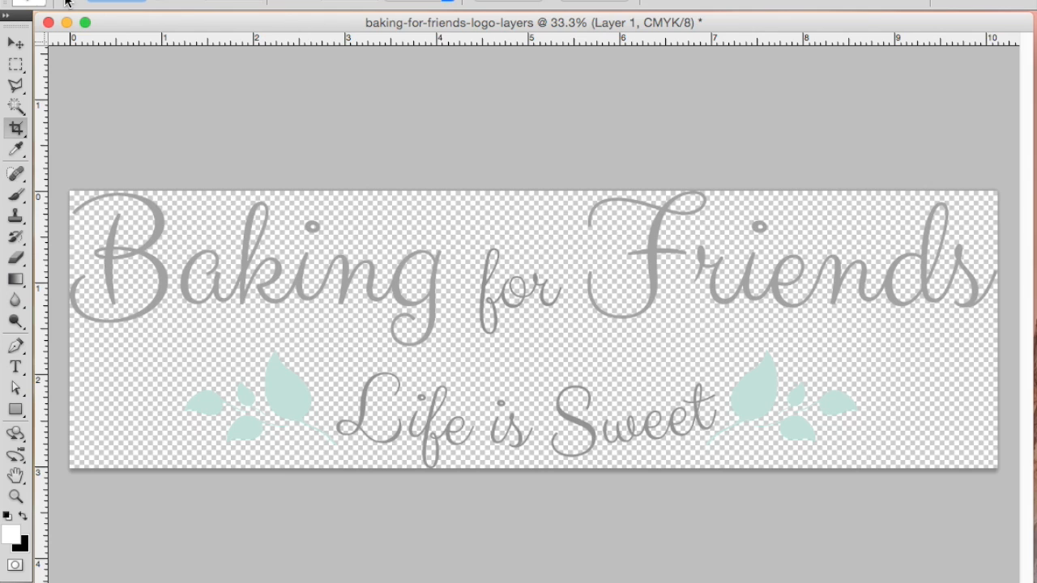
mouse_move(204, 68)
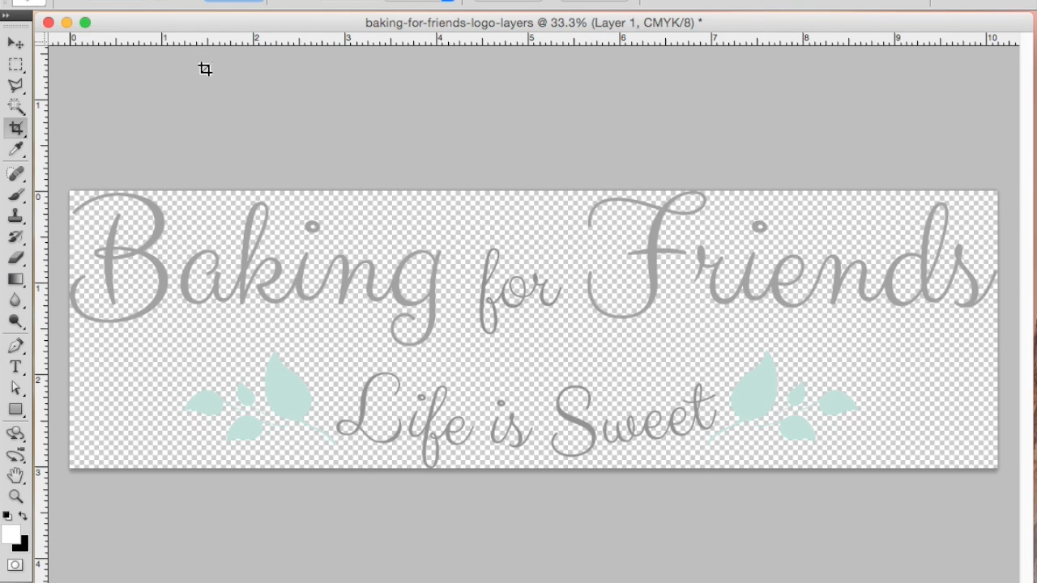
mouse_move(116, 3)
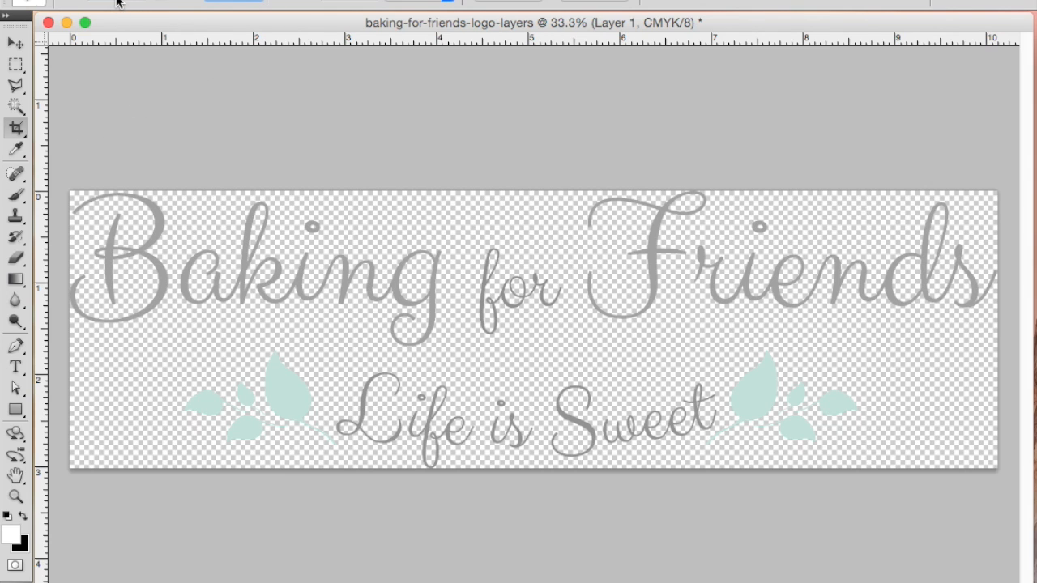
mouse_move(104, 5)
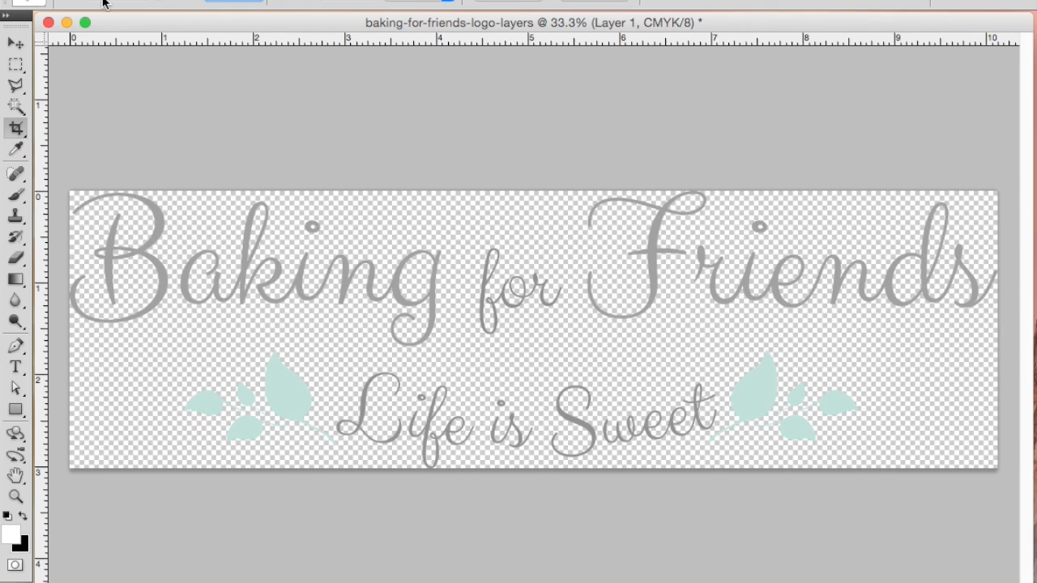
mouse_move(100, 3)
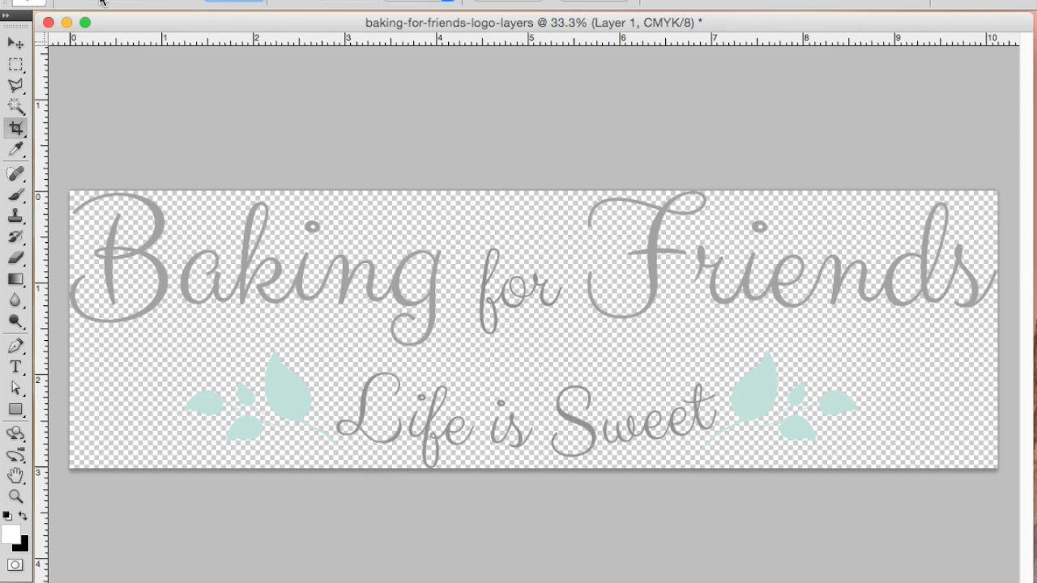
mouse_move(97, 6)
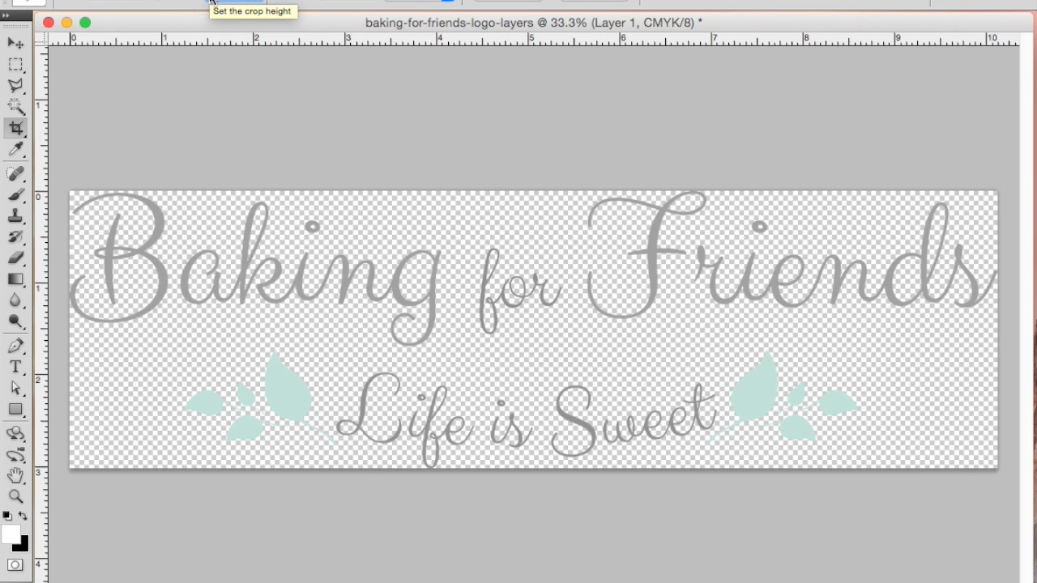
mouse_move(201, 75)
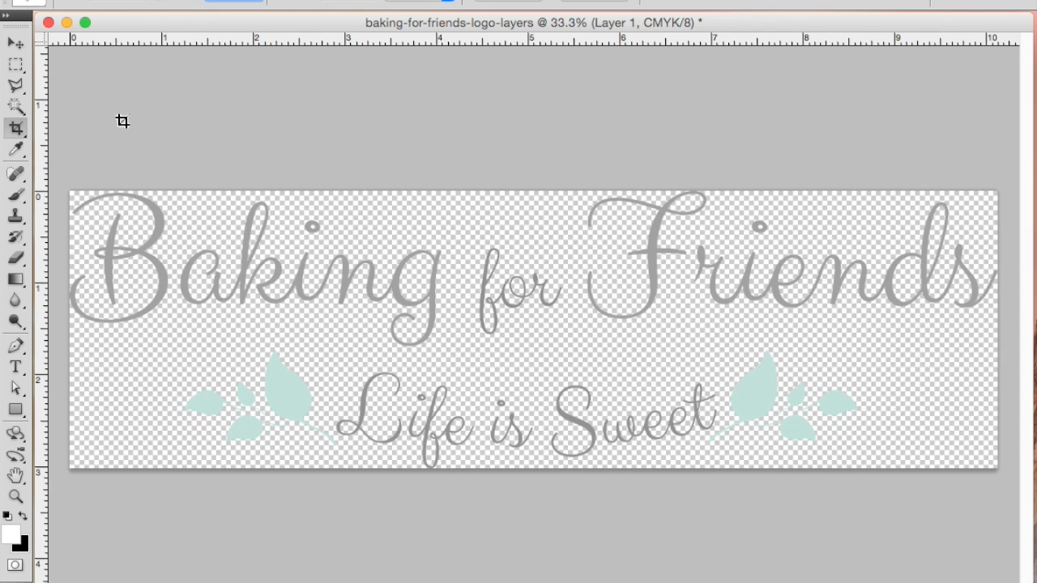
Mark a crop box and stretch it to cover the entire logo with both leaf sprigs
drag(121, 121, 300, 299)
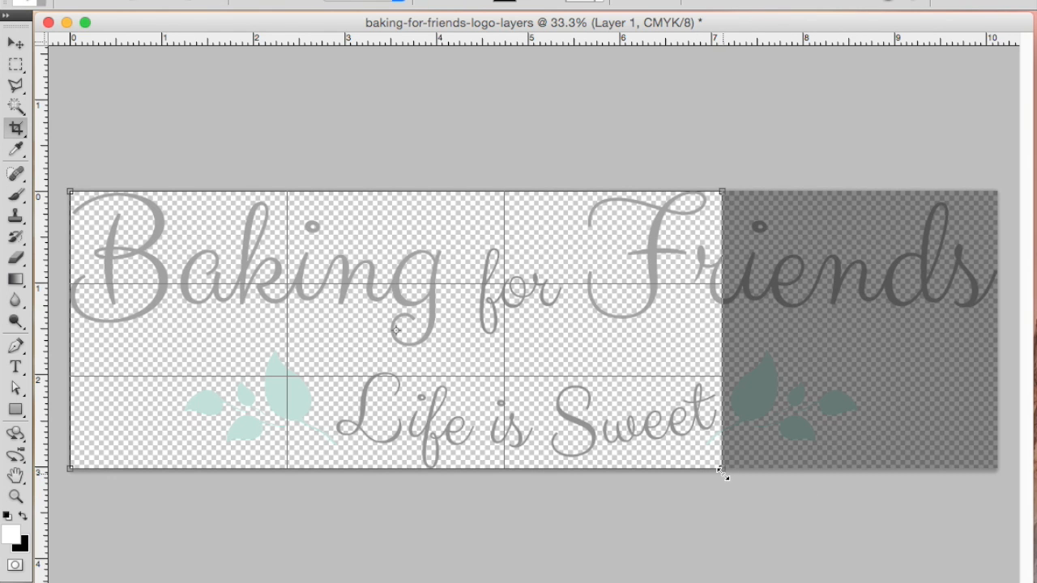
drag(722, 476, 946, 564)
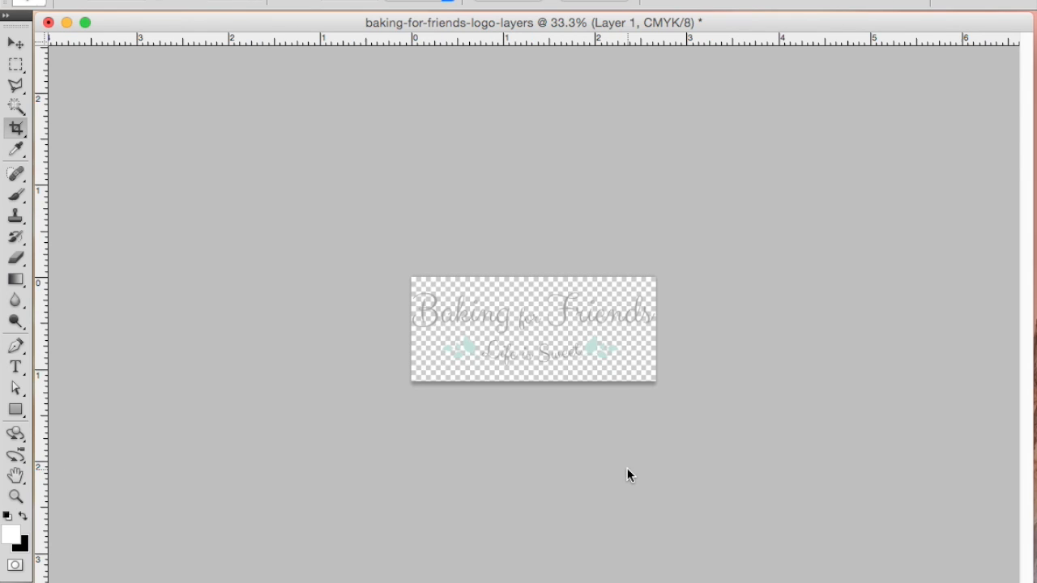
mouse_move(614, 448)
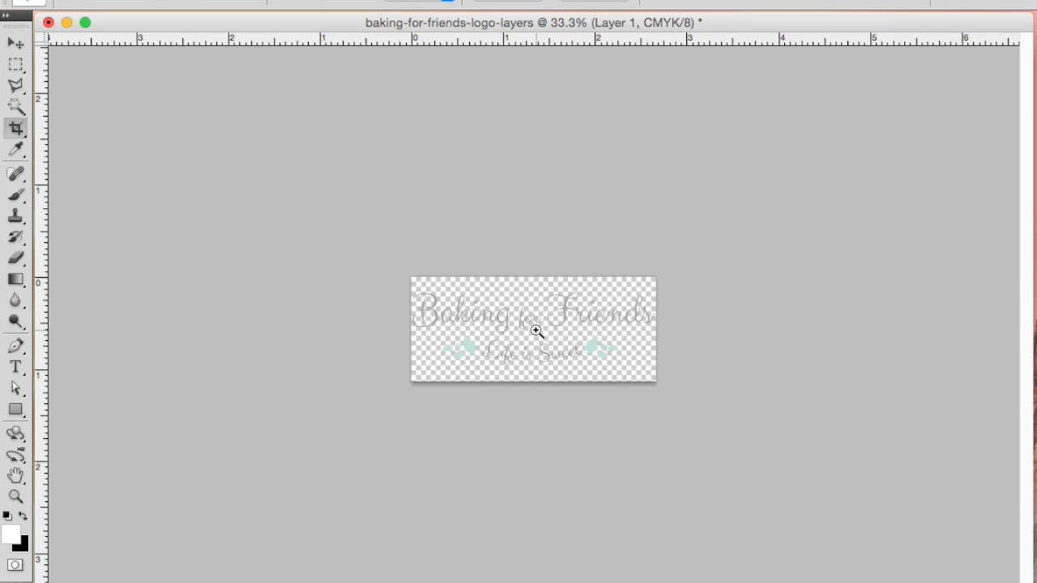
Zoom the cropped logo to 100% to check the full design on its canvas
click(534, 331)
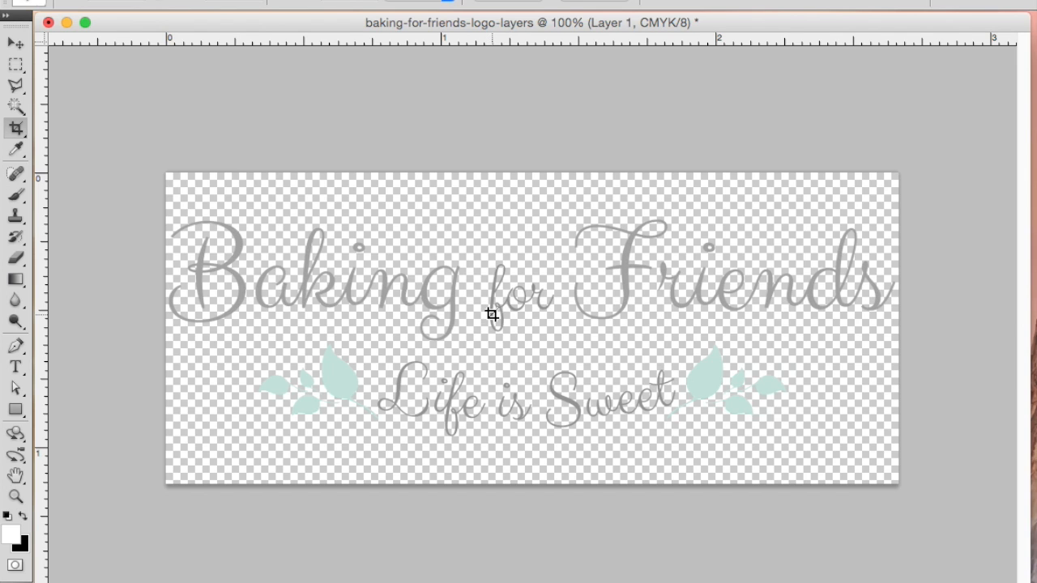
mouse_move(457, 311)
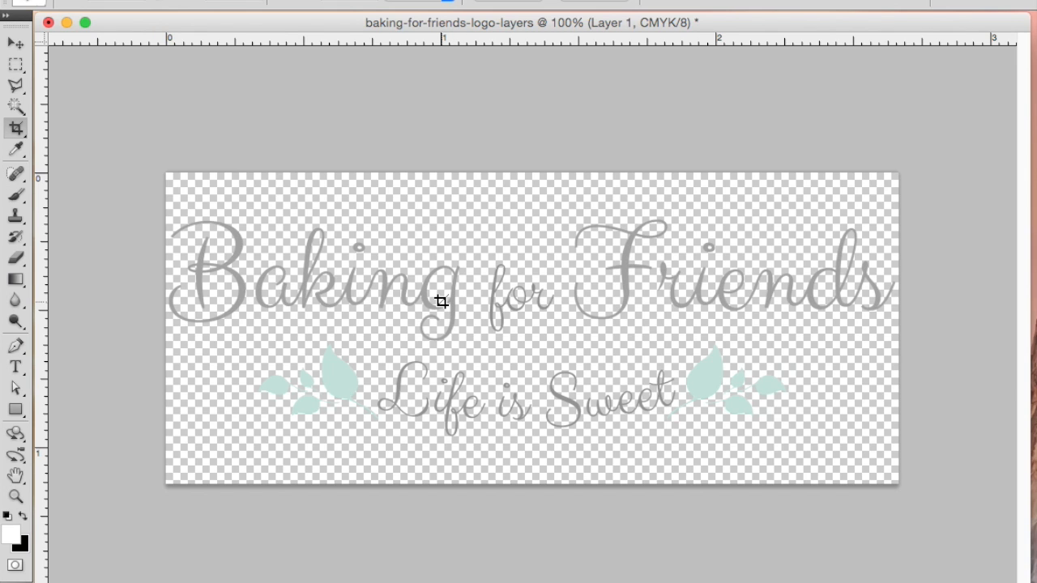
mouse_move(434, 298)
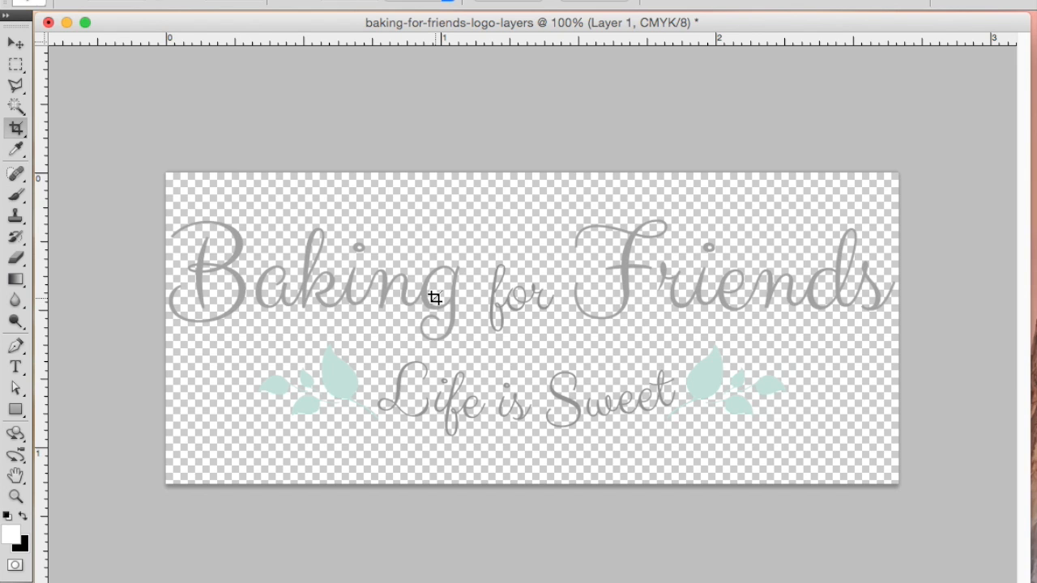
mouse_move(434, 298)
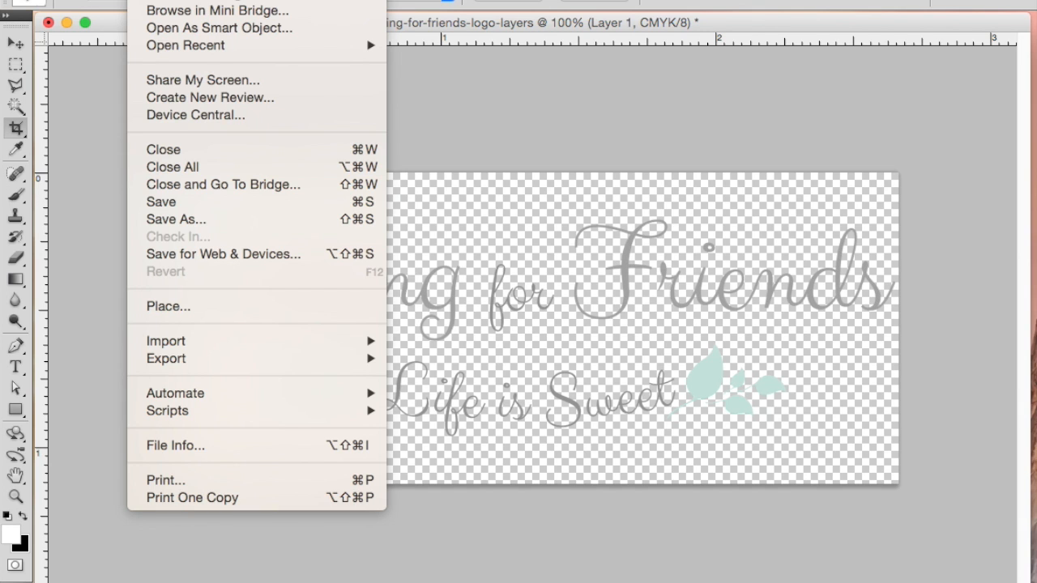
mouse_move(224, 253)
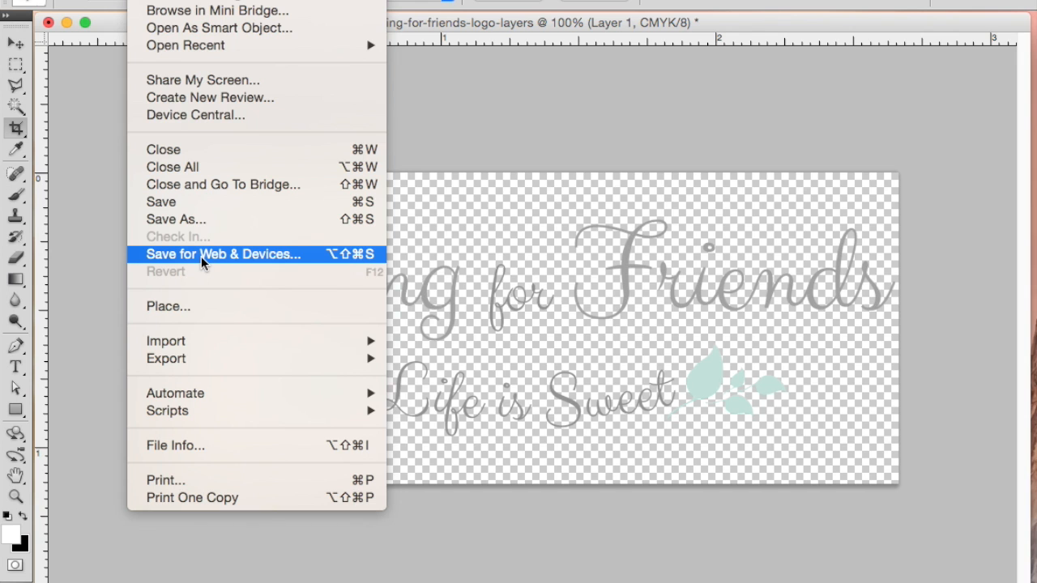
mouse_move(275, 262)
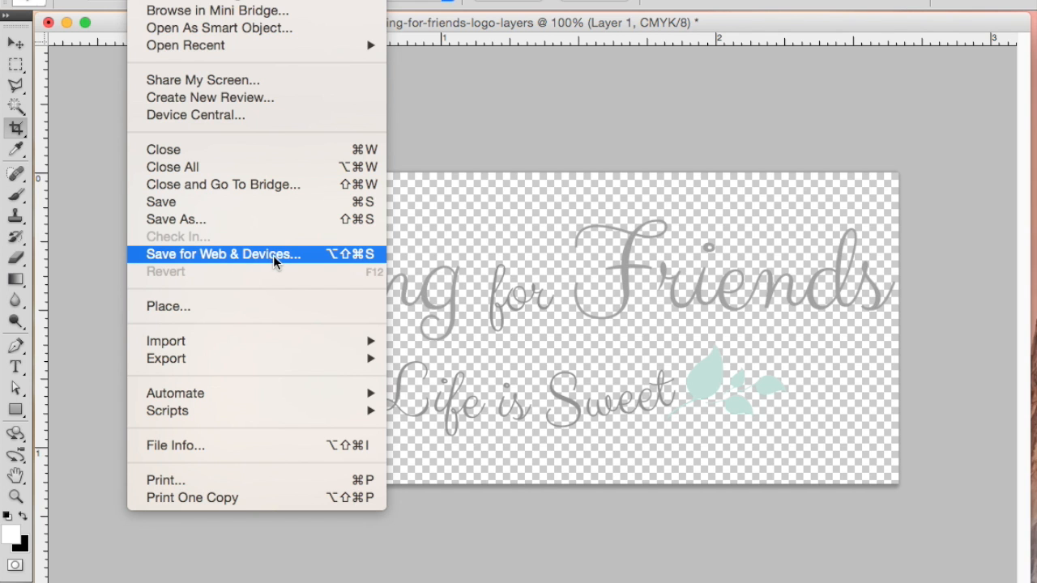
Bring up Save for Web & Devices for the logo
click(222, 253)
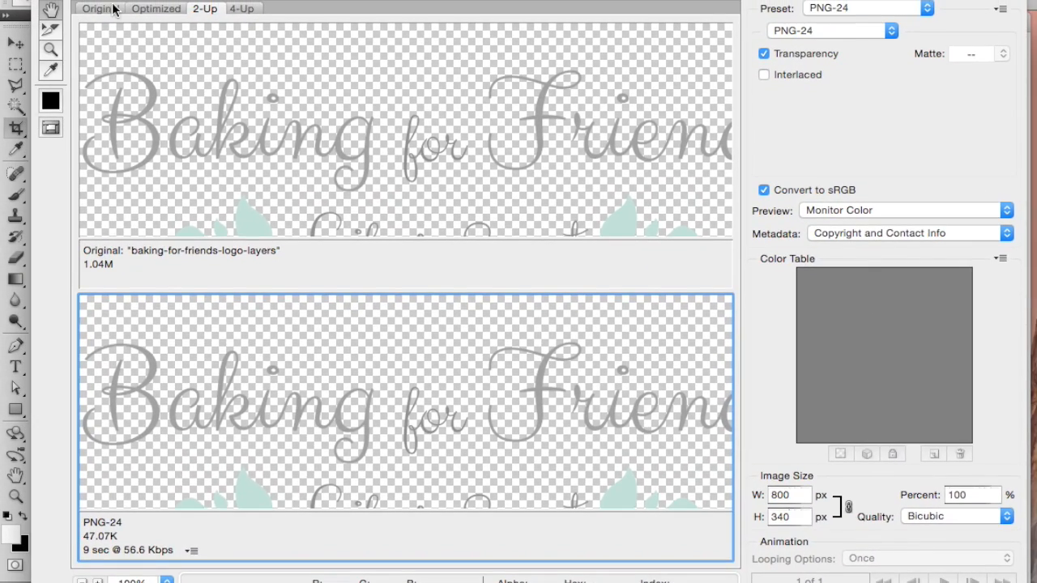
View the Original preview, return to 2-Up comparison, and show the export preset list
click(99, 8)
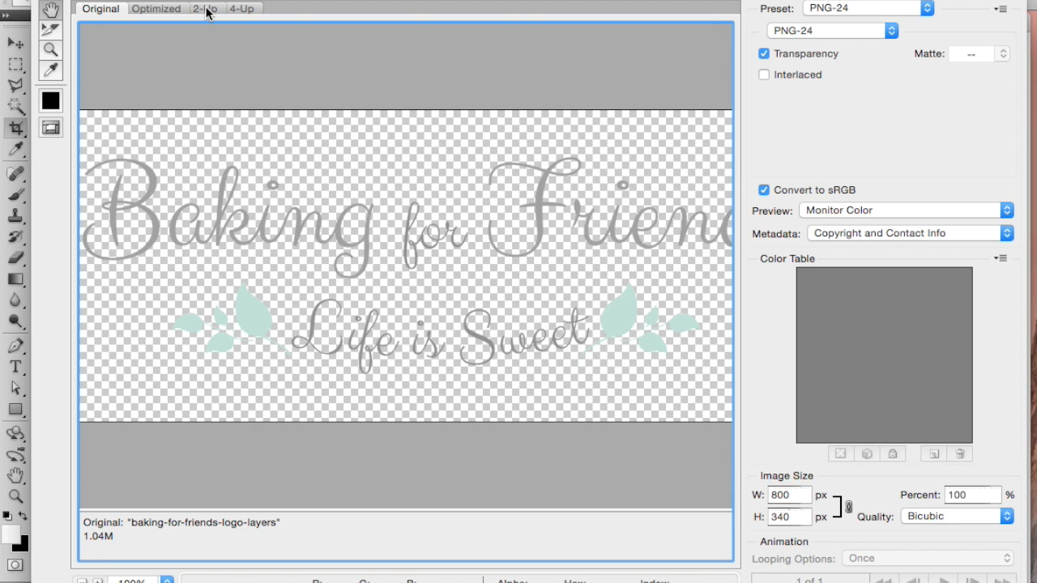
click(204, 8)
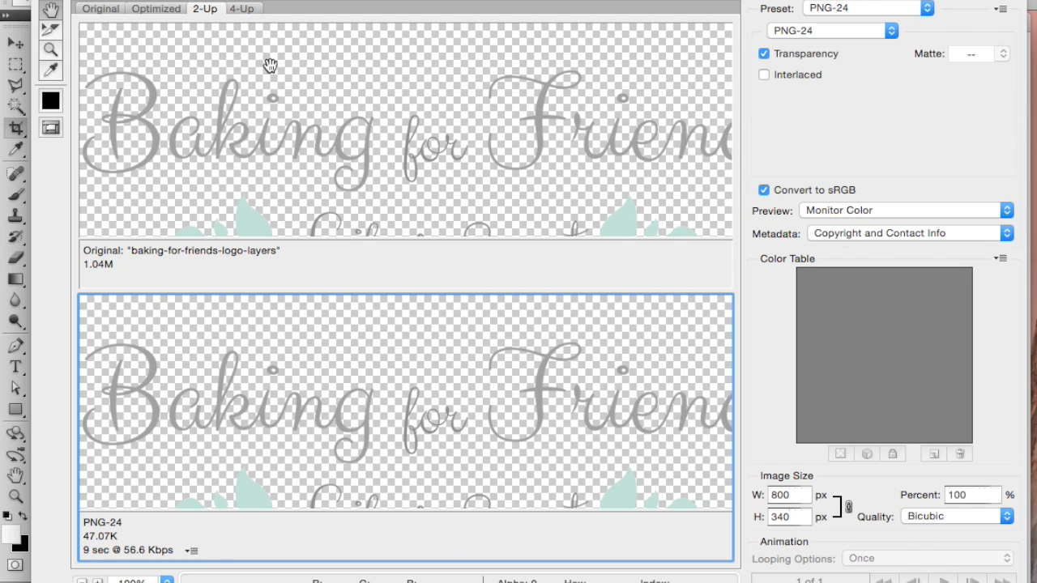
mouse_move(317, 93)
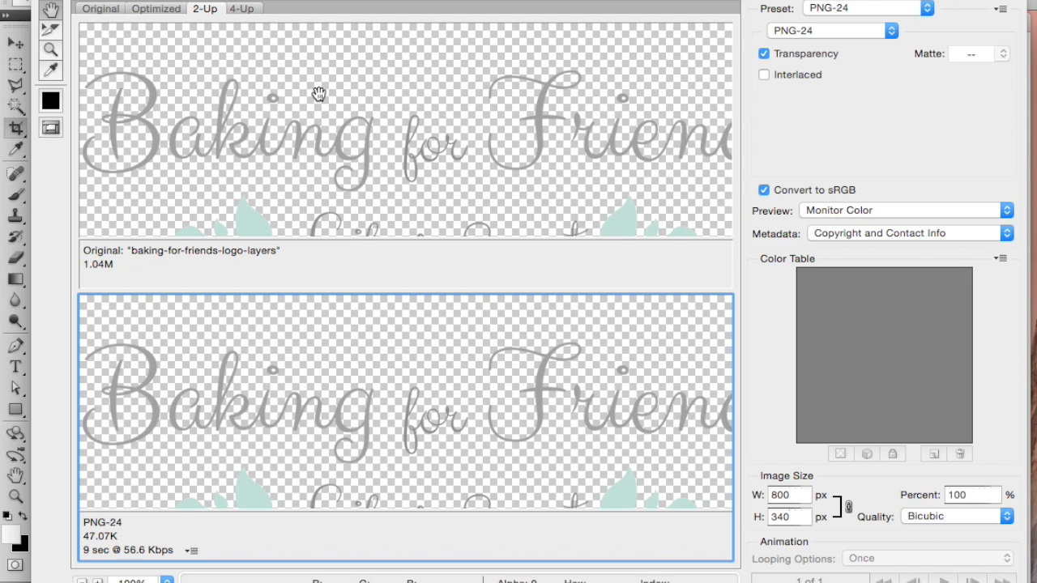
mouse_move(303, 405)
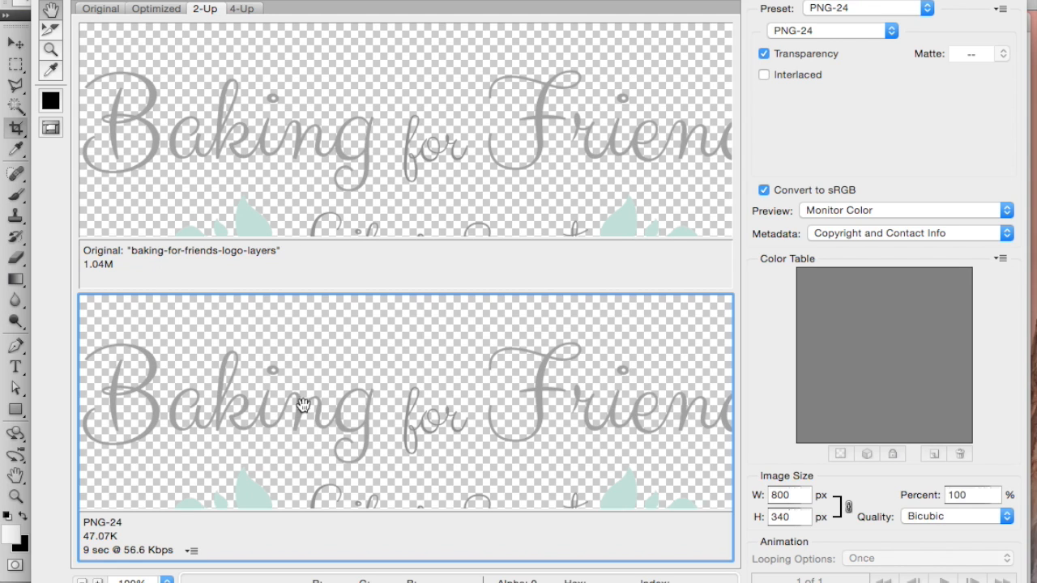
mouse_move(862, 19)
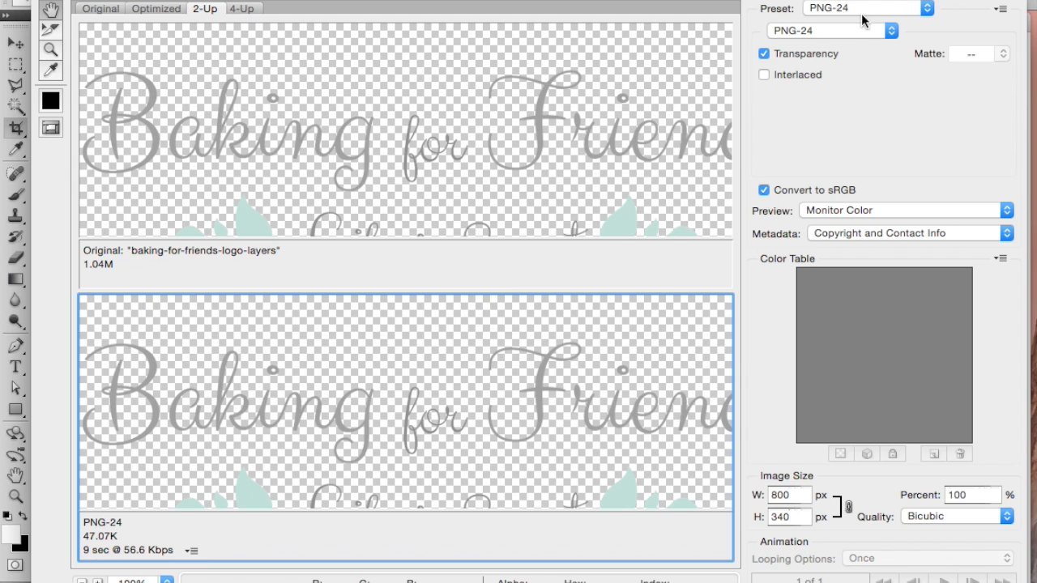
click(829, 29)
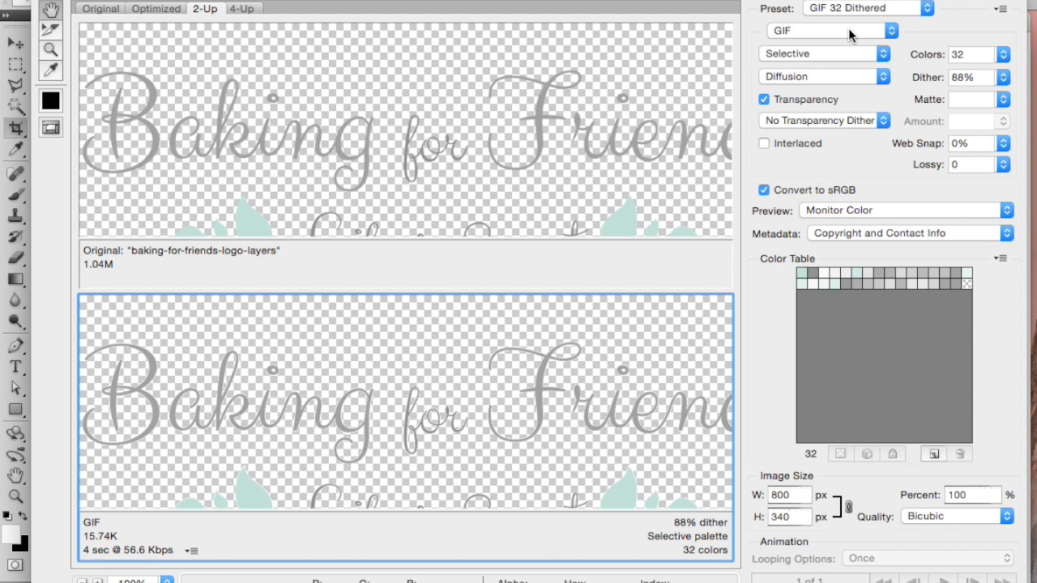
click(829, 29)
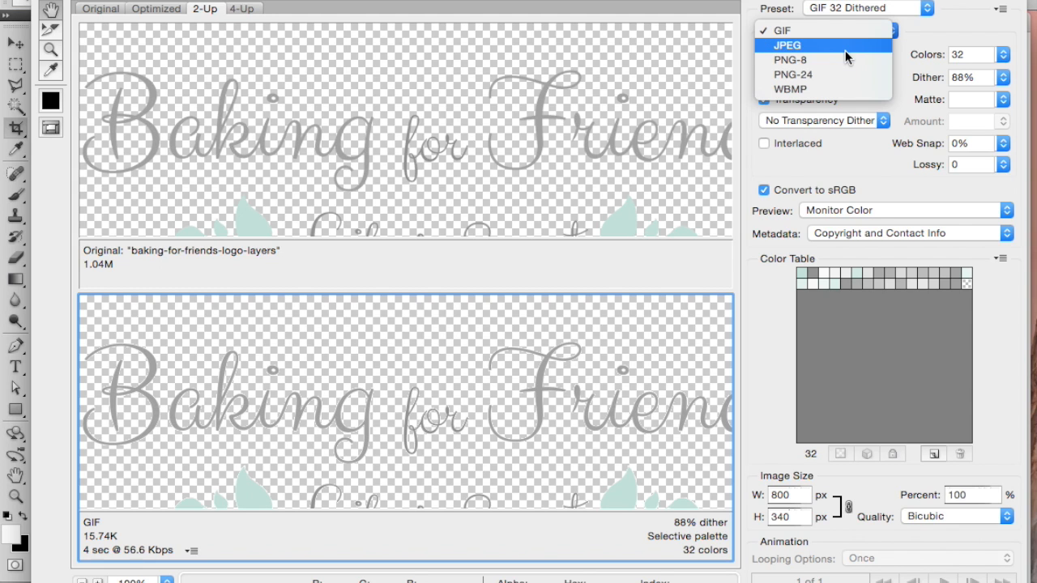
click(790, 75)
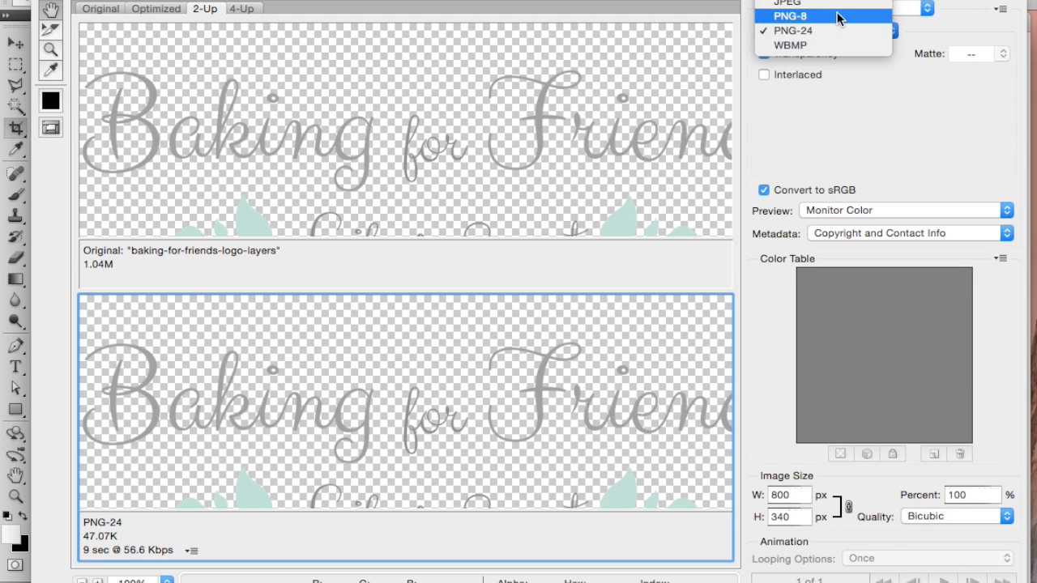
click(784, 3)
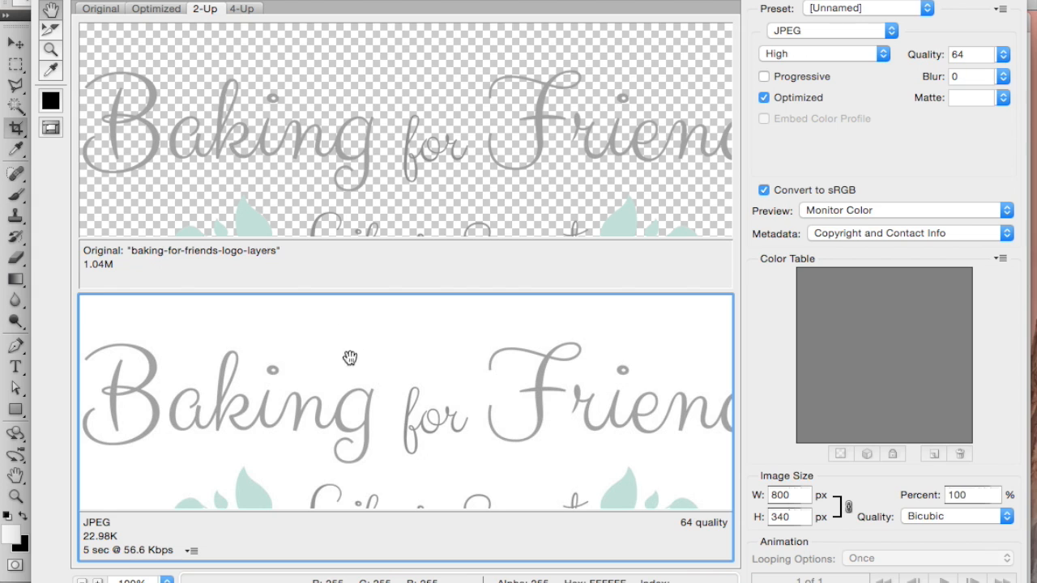
mouse_move(412, 371)
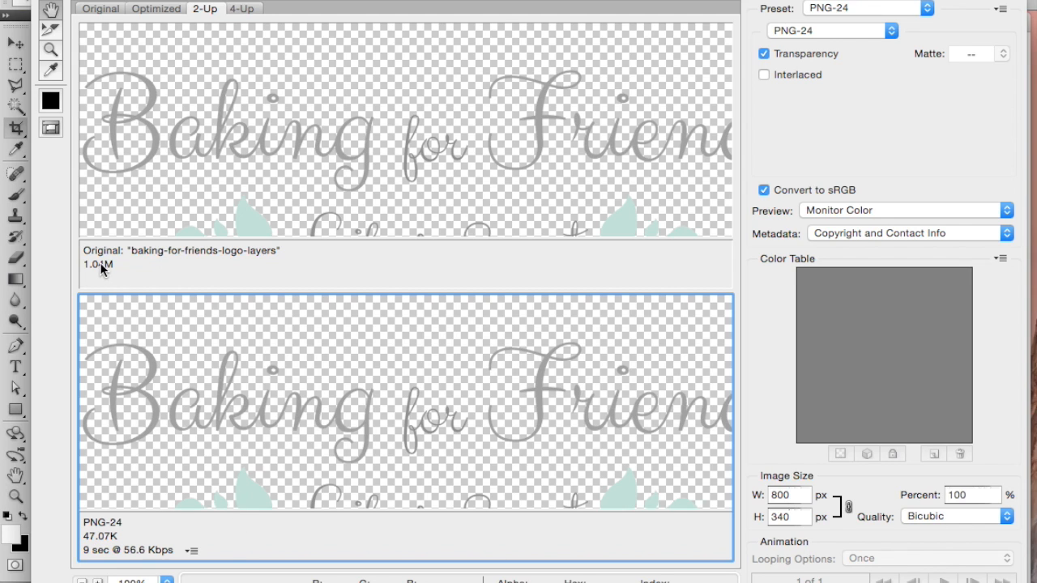
mouse_move(117, 273)
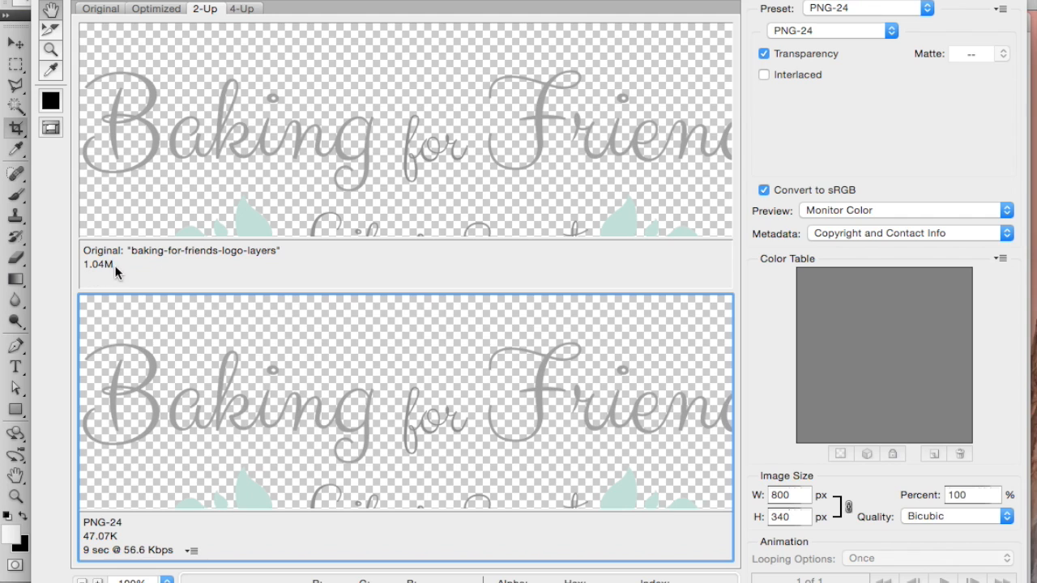
mouse_move(314, 251)
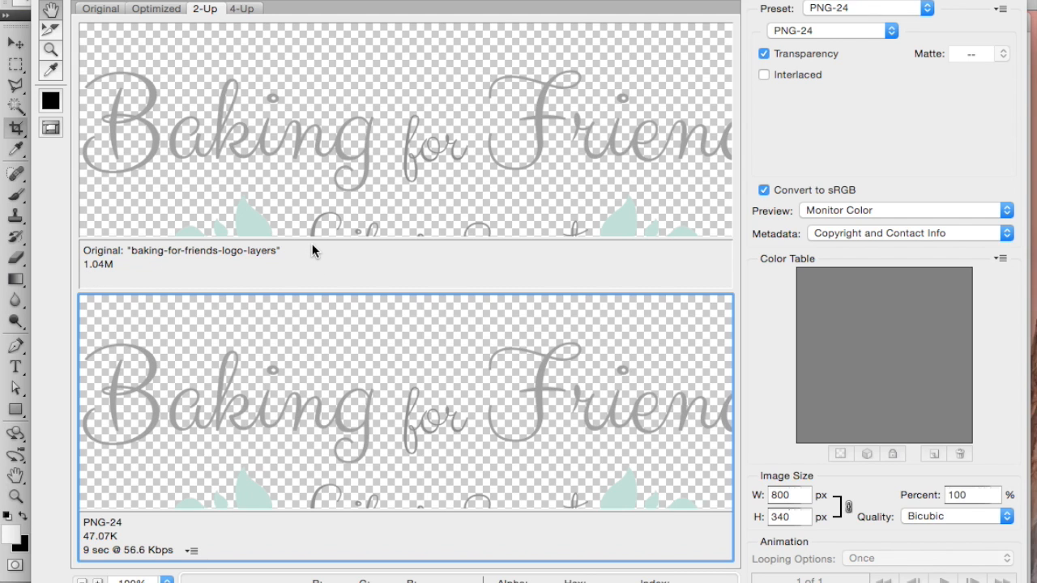
mouse_move(340, 182)
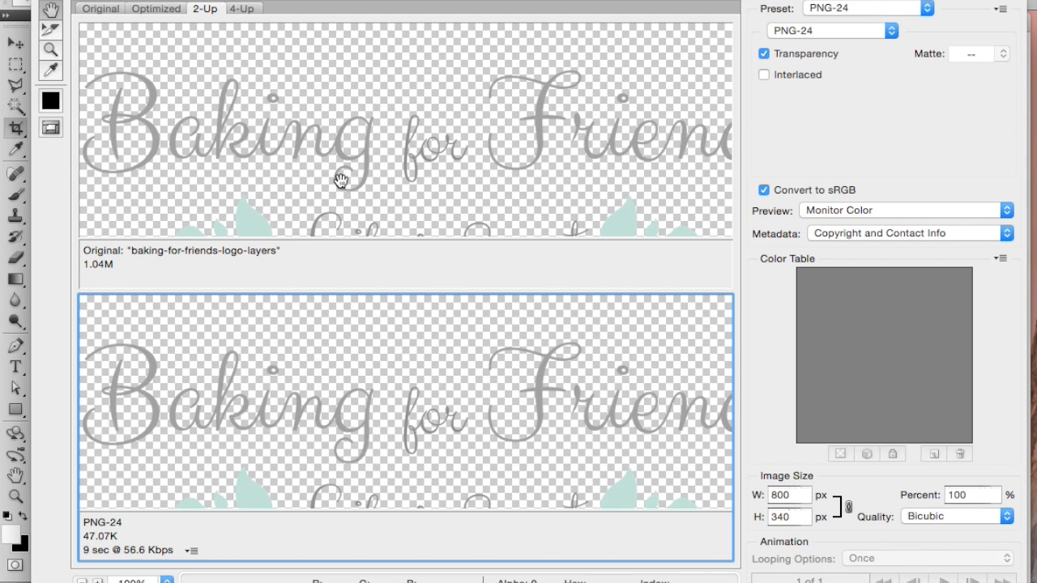
mouse_move(101, 538)
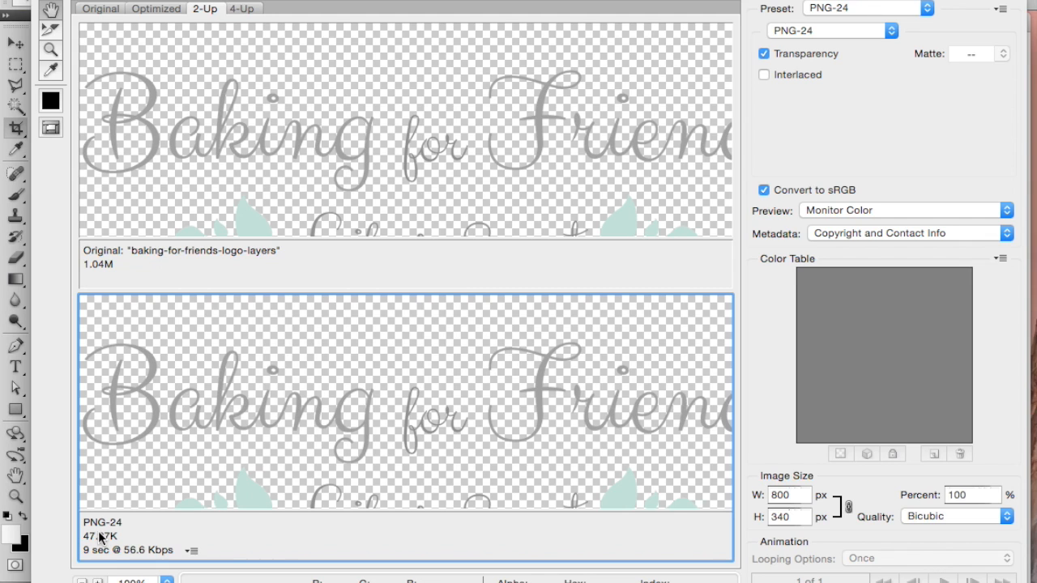
mouse_move(217, 476)
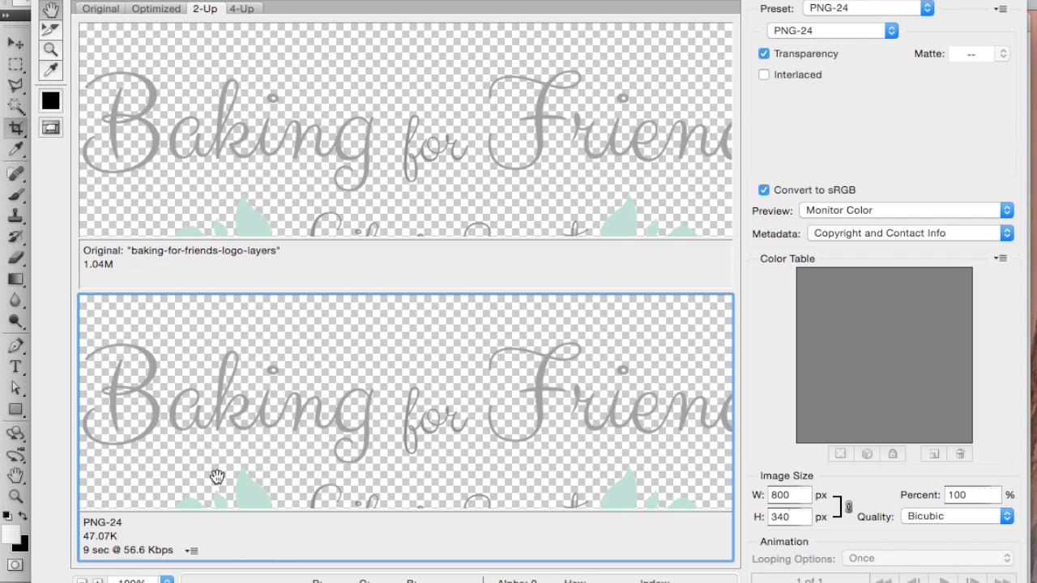
mouse_move(400, 370)
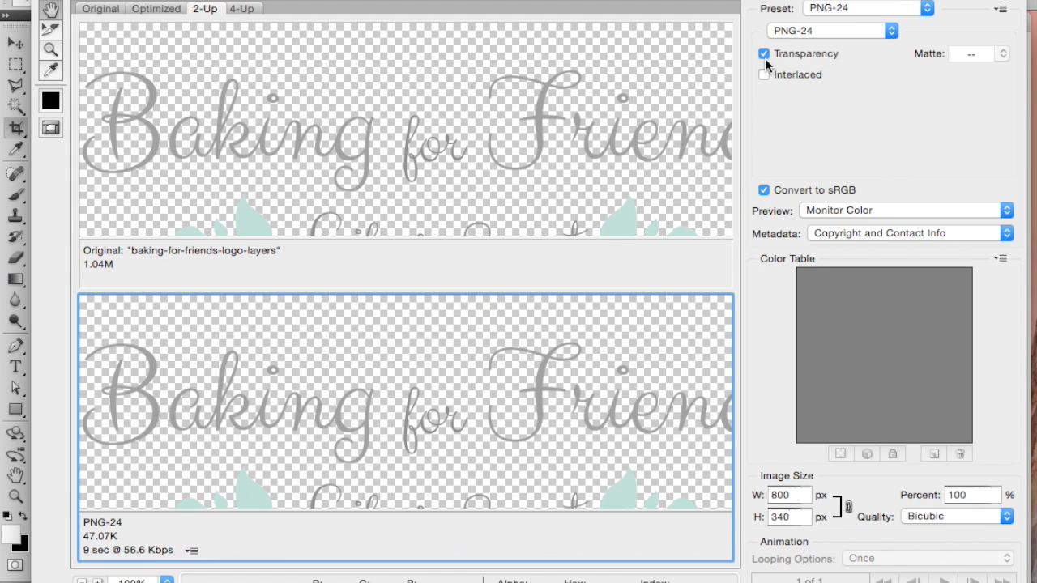
mouse_move(767, 65)
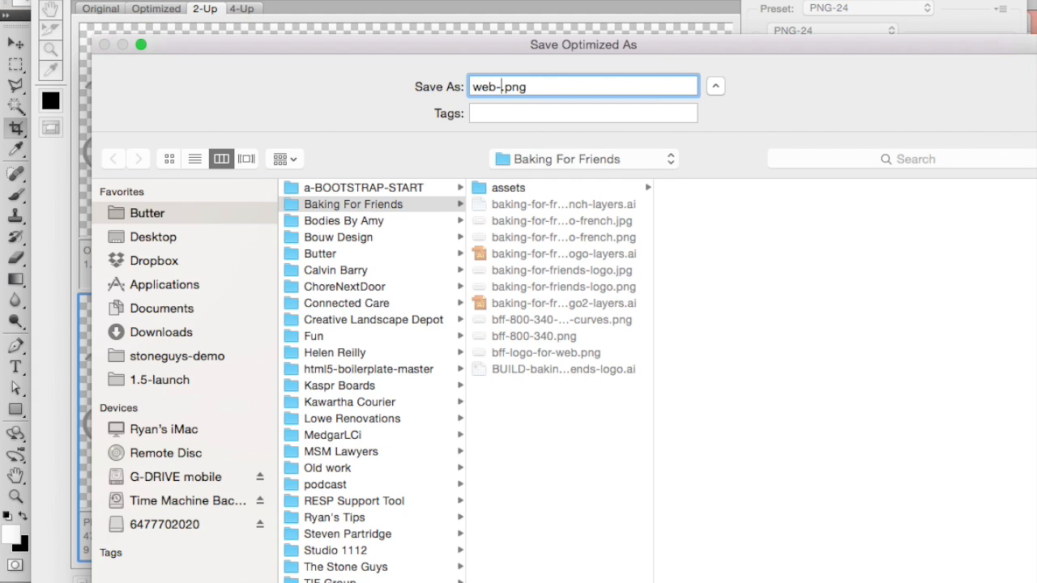
Name the exported file web-bff-logo.png in the save dialog
text(bff-lo)
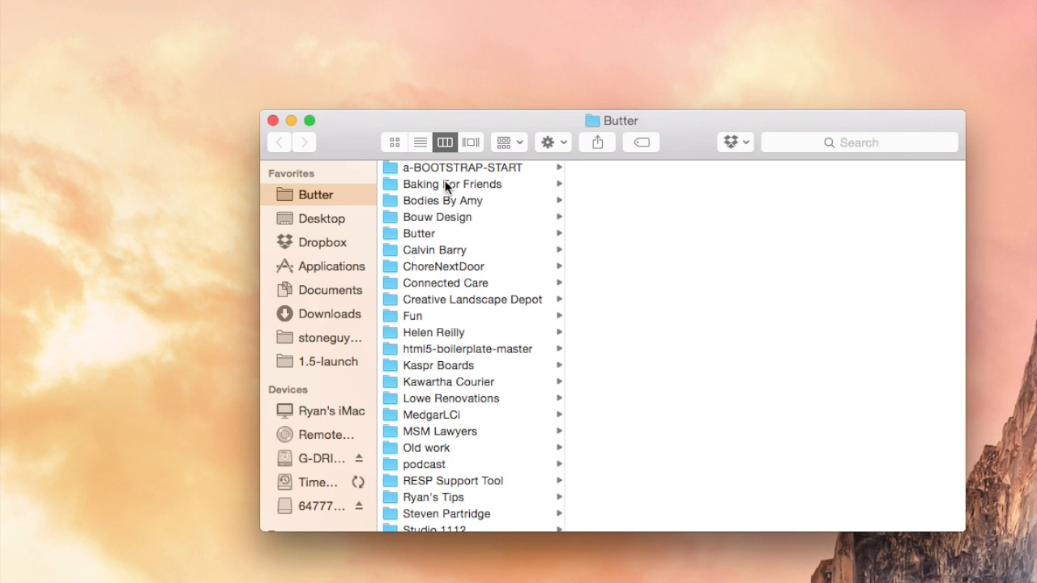
Open the Baking For Friends project folder inside Butter
click(452, 185)
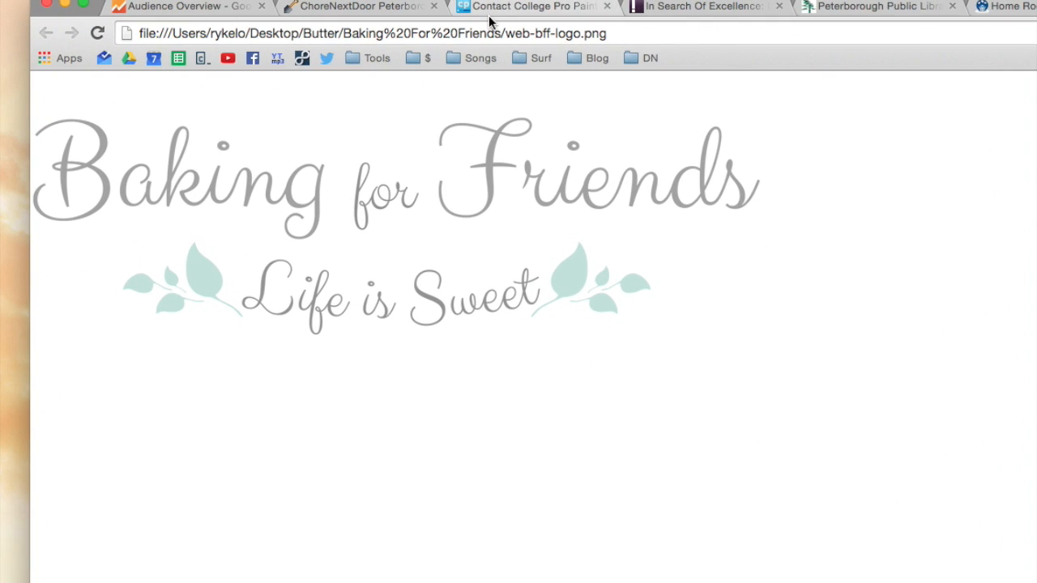
mouse_move(521, 188)
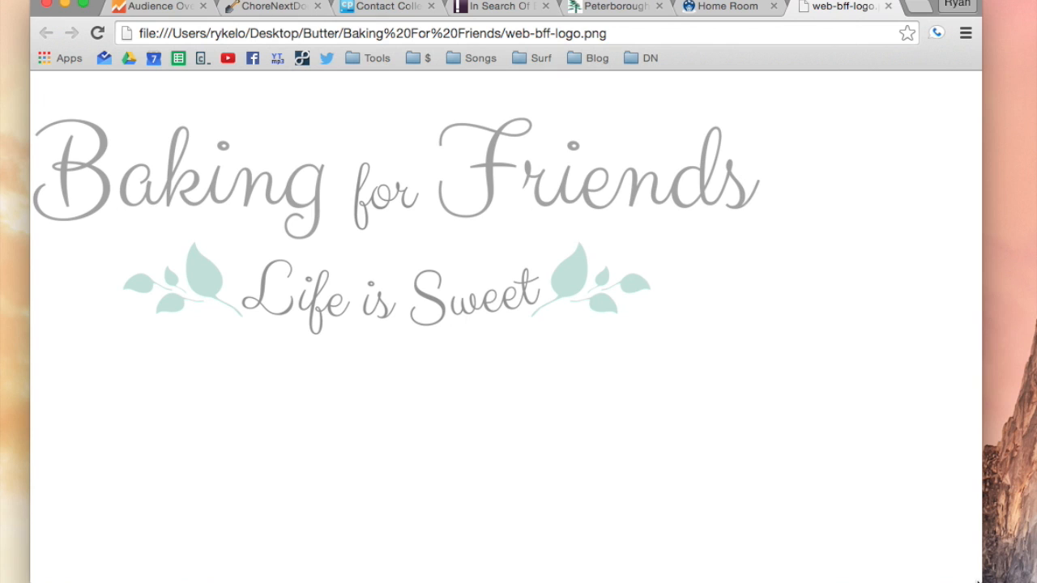
mouse_move(971, 571)
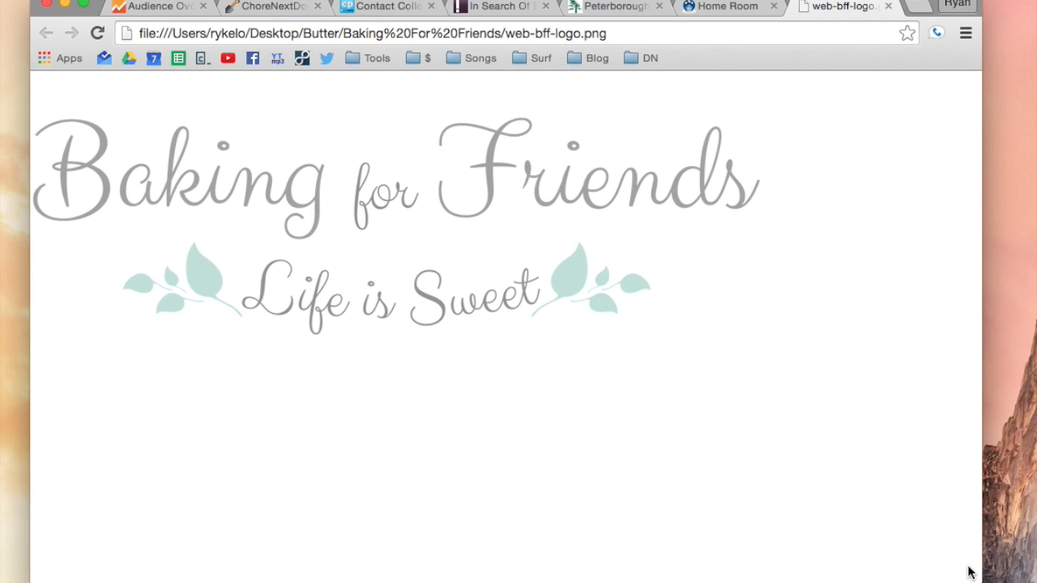